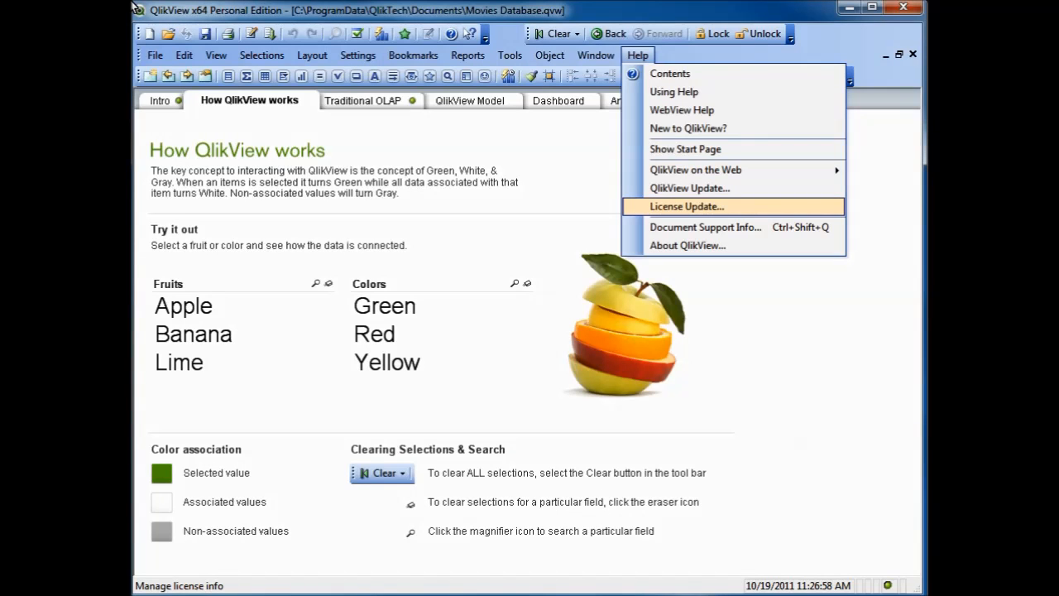
{"action": "mouse_move", "coordinate": [367, 15]}
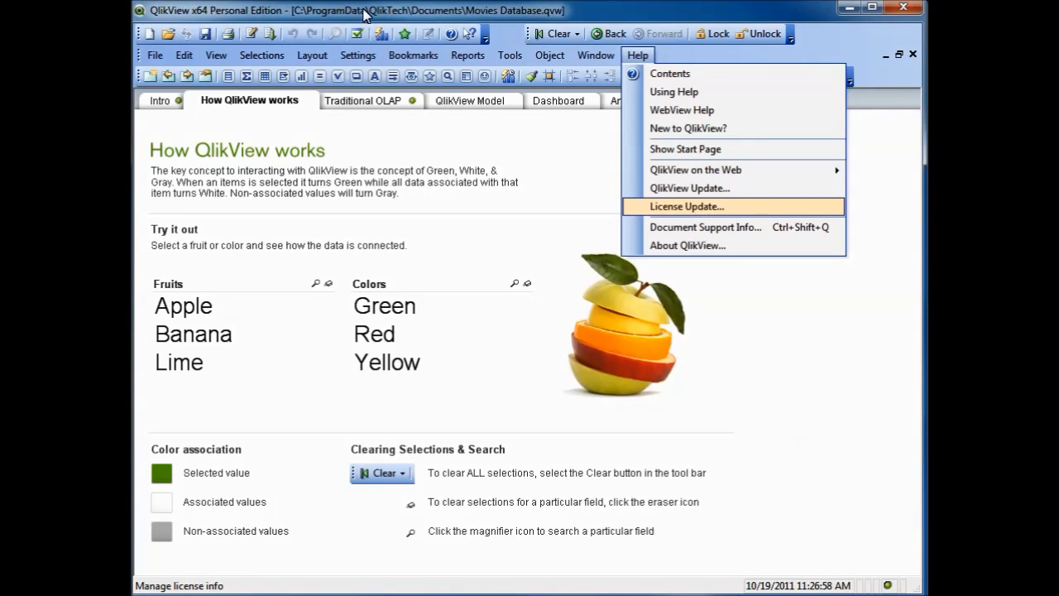
Show the current license key and LEF contents via Help > License Update.
{"action": "left_click", "coordinate": [687, 205]}
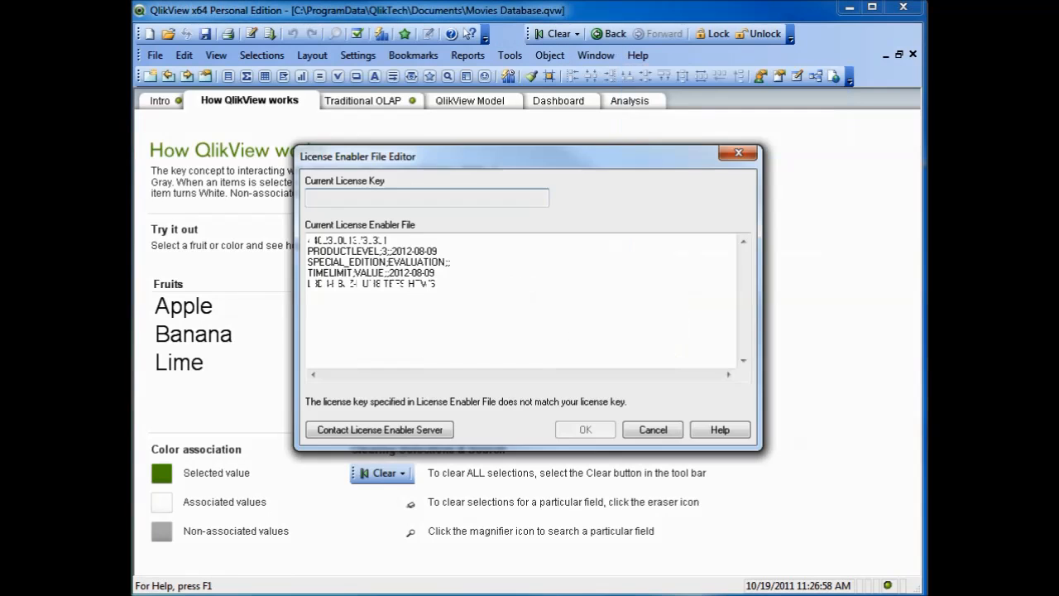
{"action": "double_click", "coordinate": [371, 252]}
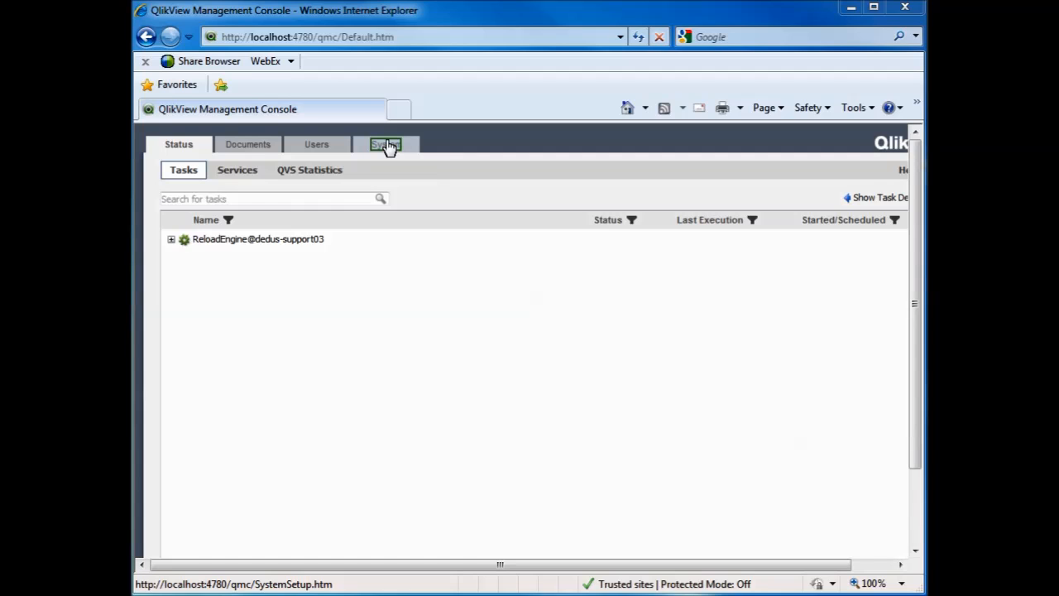
Navigate System > Licenses > QlikView Server to its license page with serial number and LEF.
{"action": "left_click", "coordinate": [385, 144]}
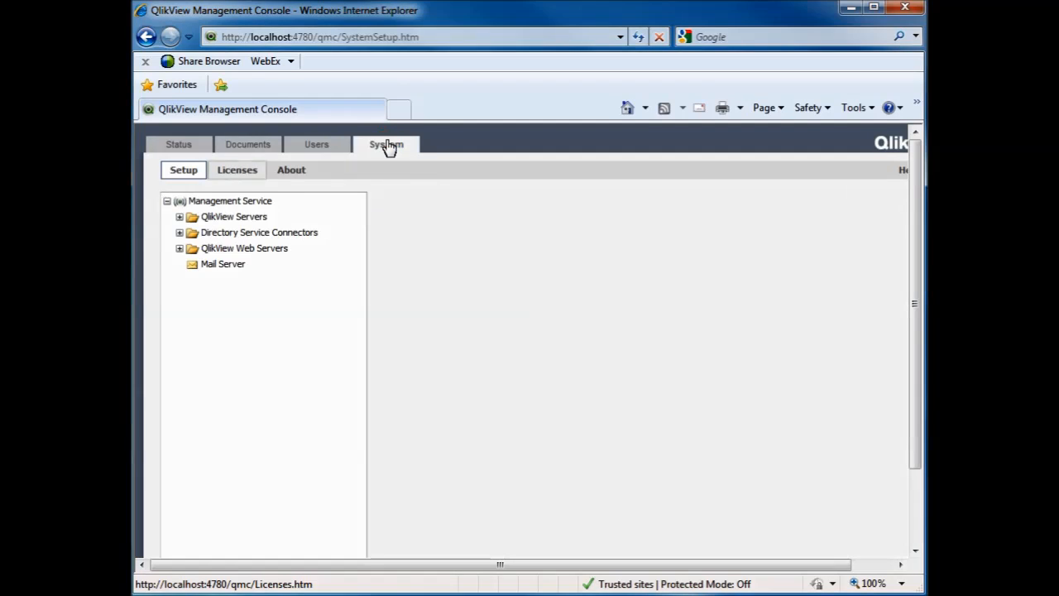
{"action": "left_click", "coordinate": [237, 169]}
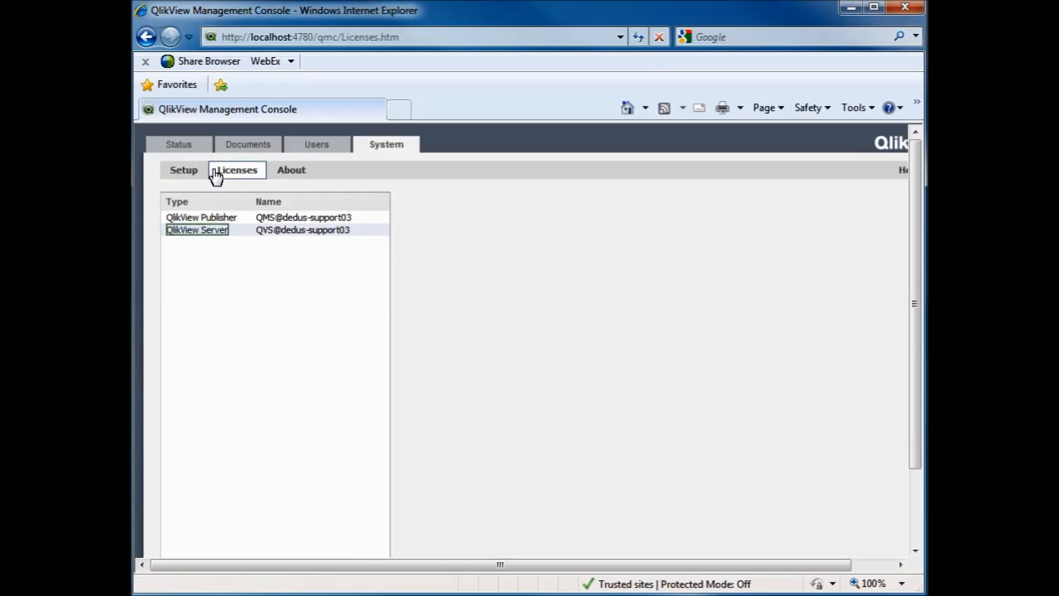
{"action": "left_click", "coordinate": [197, 228]}
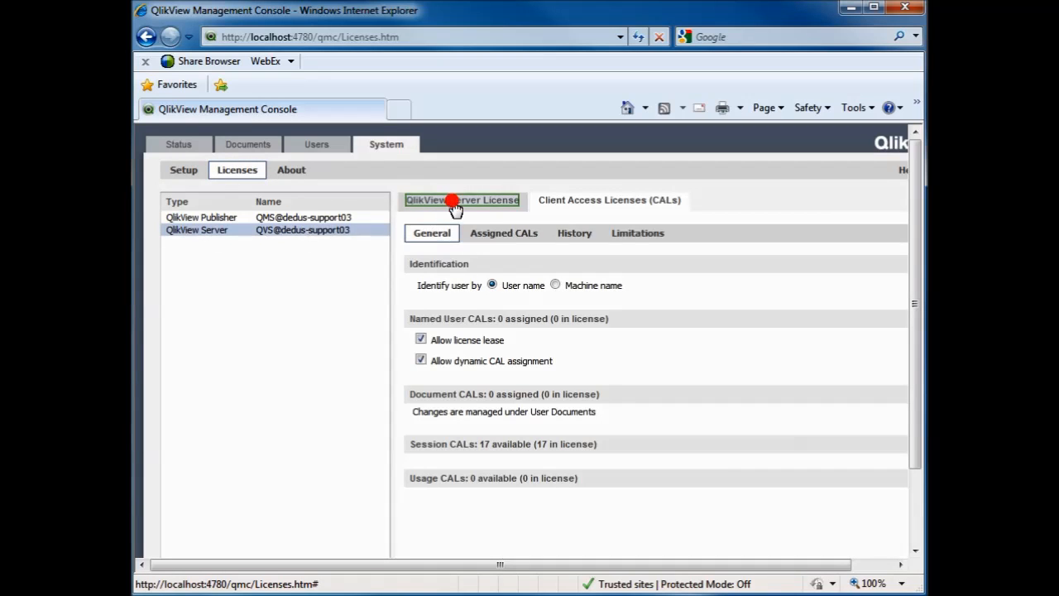
{"action": "left_click", "coordinate": [461, 200]}
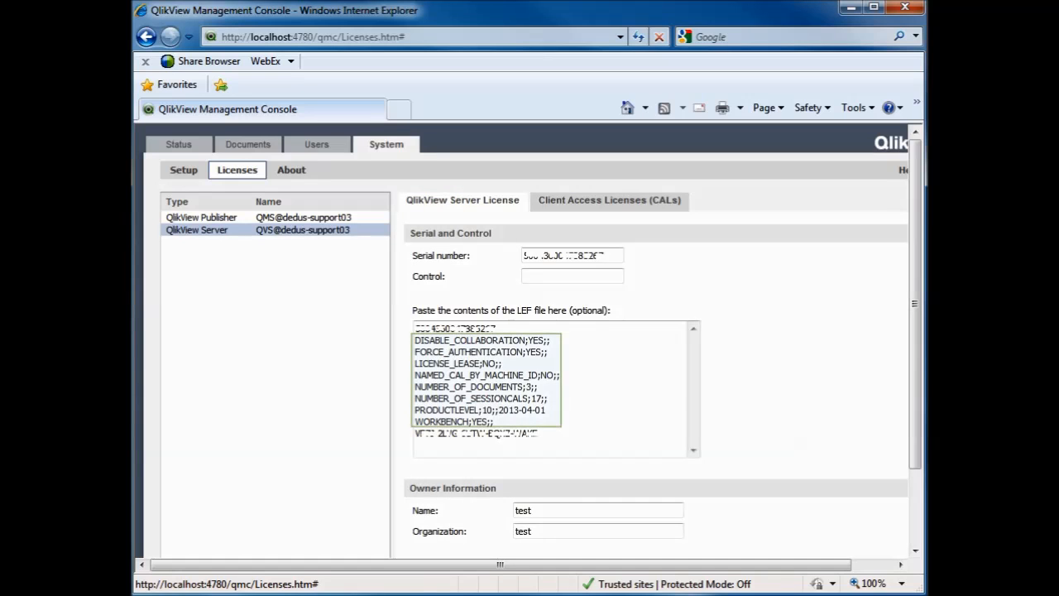